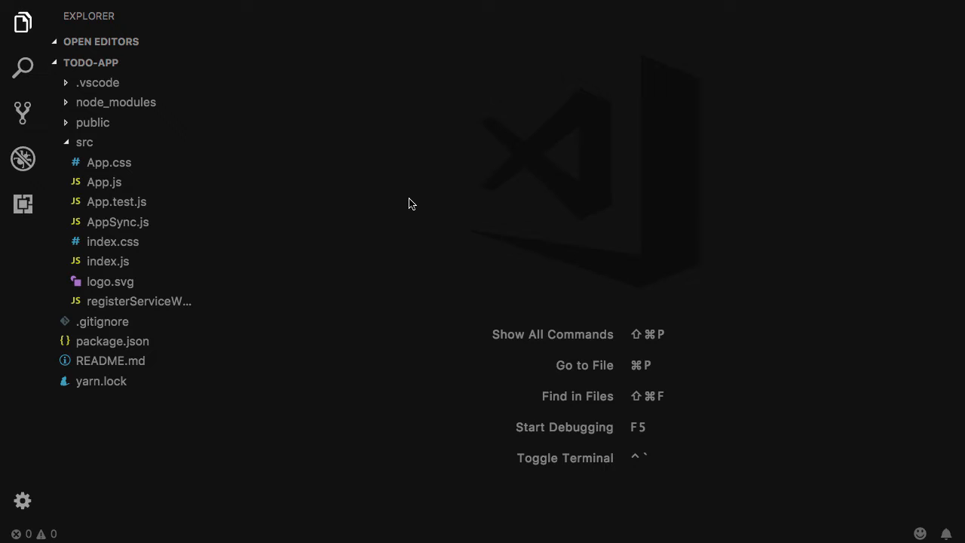
{"action": "mouse_move", "coordinate": [419, 208]}
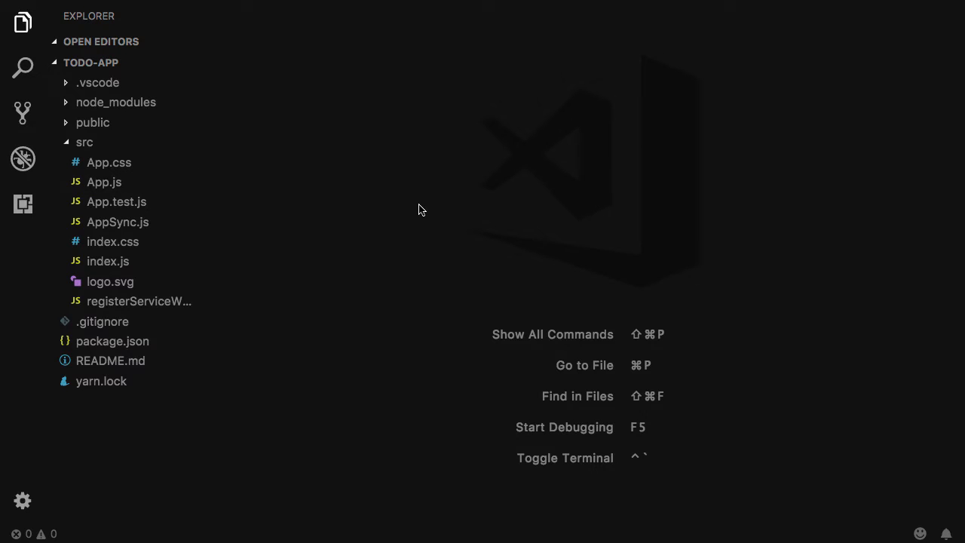
- In App.js, add an import of gql from 'graphql-tag' below the existing imports
{"action": "left_click", "coordinate": [104, 181]}
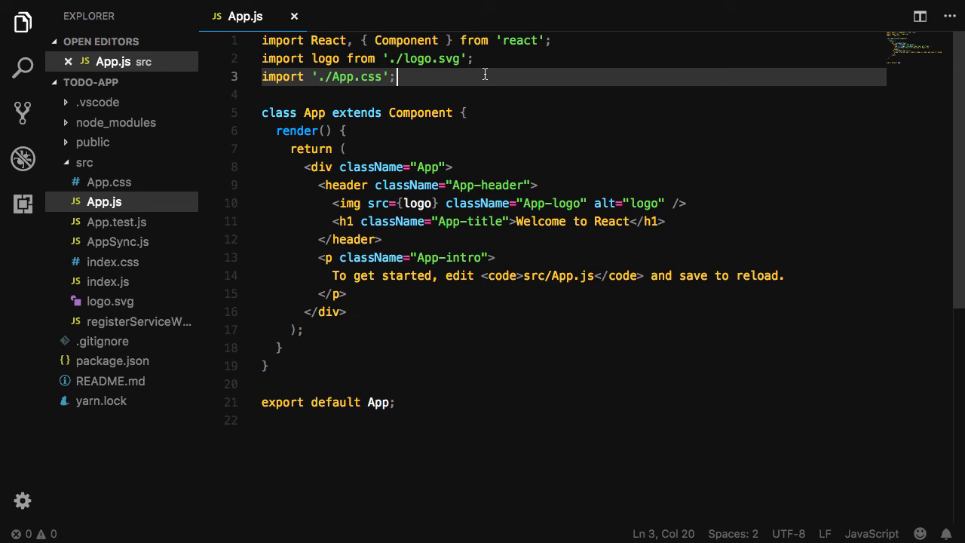
{"action": "key", "text": "Enter"}
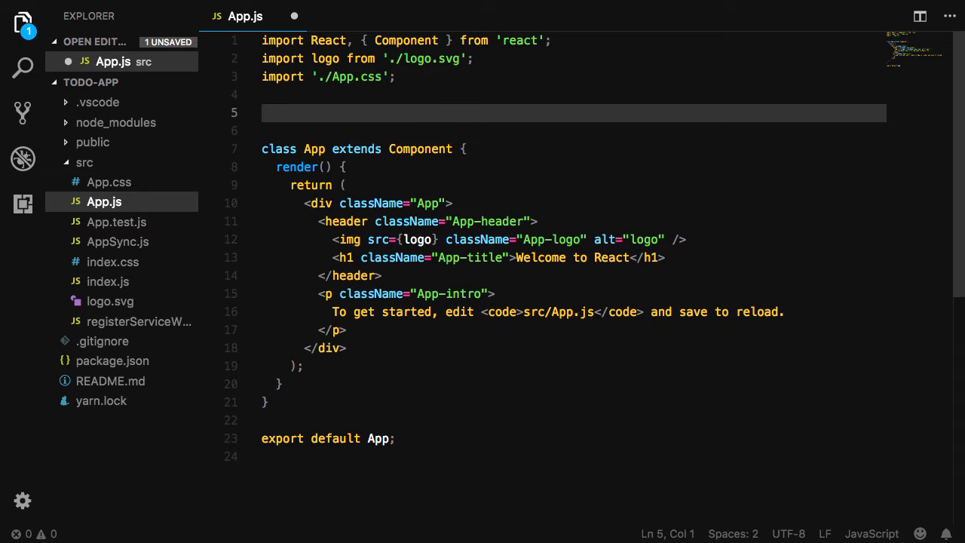
{"action": "type", "text": "import"}
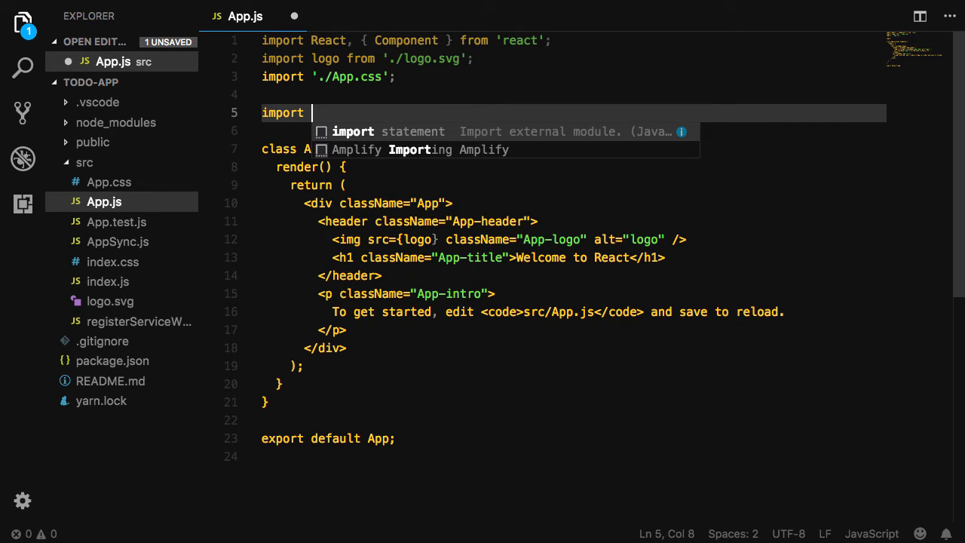
{"action": "type", "text": "gql from 'graphql-tag"}
{"action": "left_click", "coordinate": [574, 130]}
{"action": "type", "text": "im"}
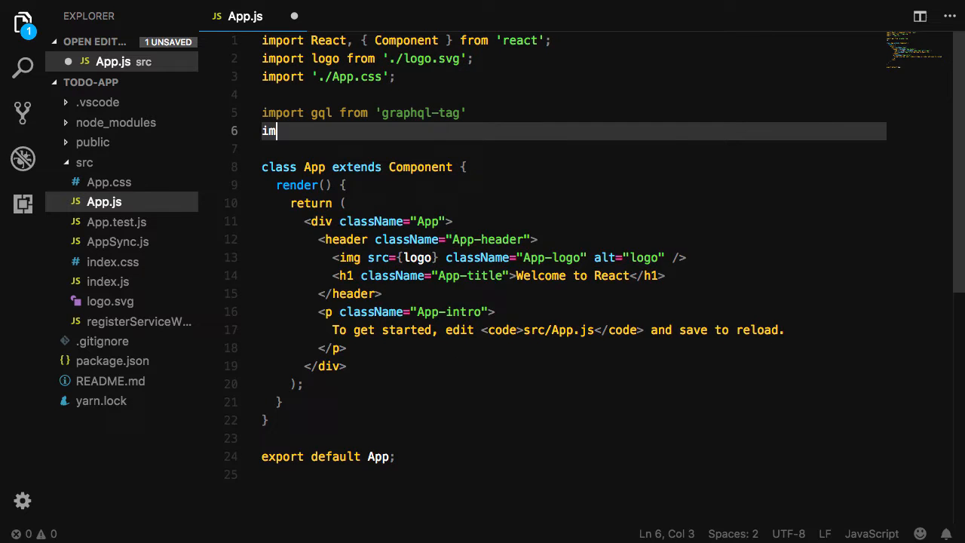
- Add an import of graphql and compose from 'react-apollo'
{"action": "type", "text": "port { graphql"}
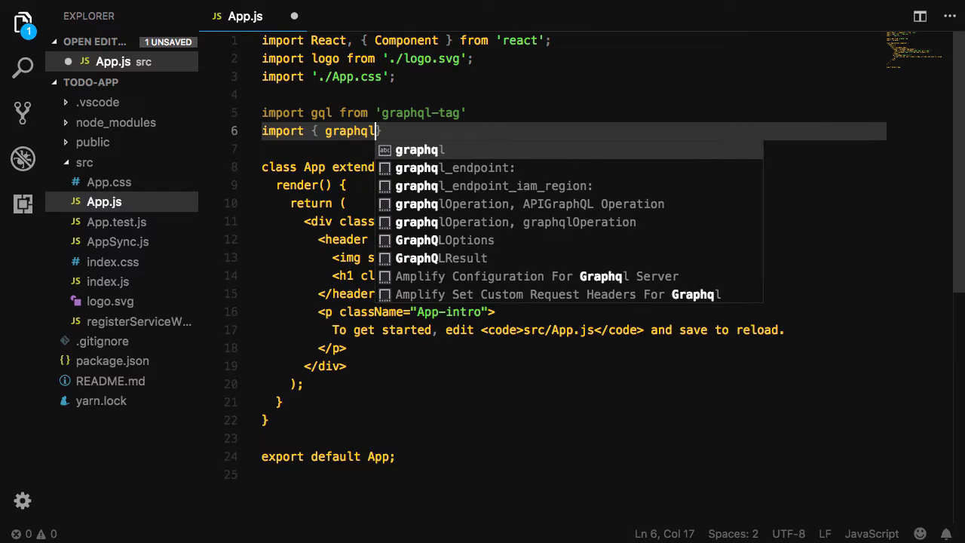
{"action": "type", "text": ", compose } fr"}
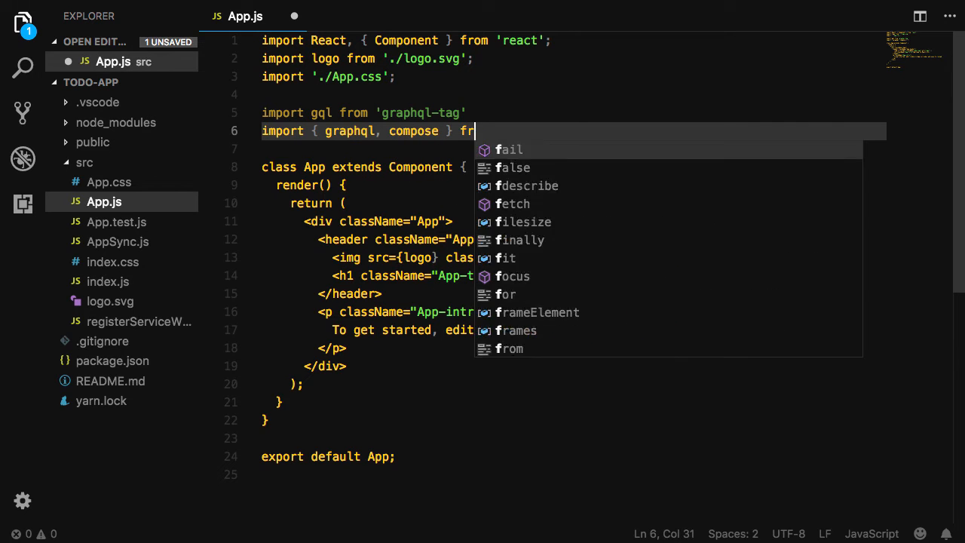
{"action": "type", "text": "om 'react-apollo'"}
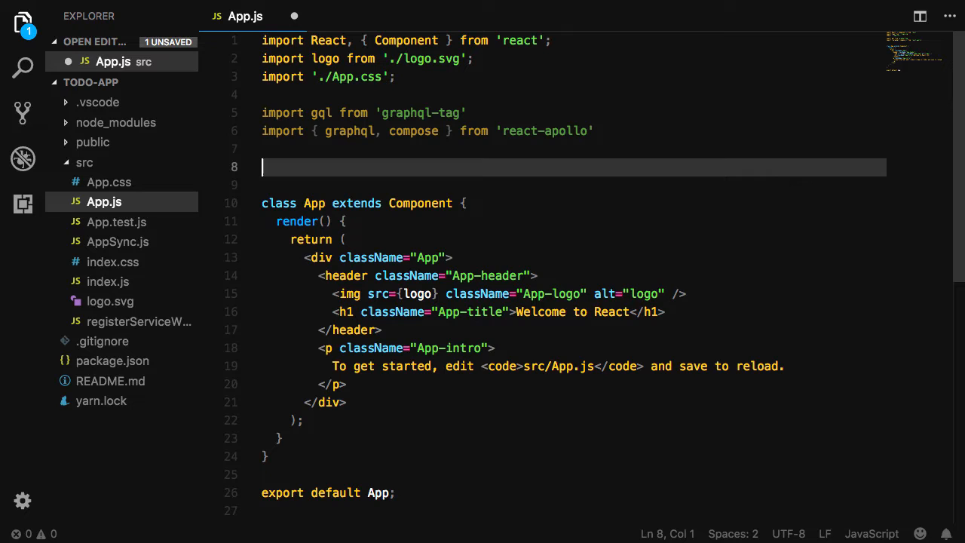
- Define const ListTodos as a gql query for listTodos items with id, title and completed
{"action": "scroll", "scroll_direction": "down", "scroll_amount": 3}
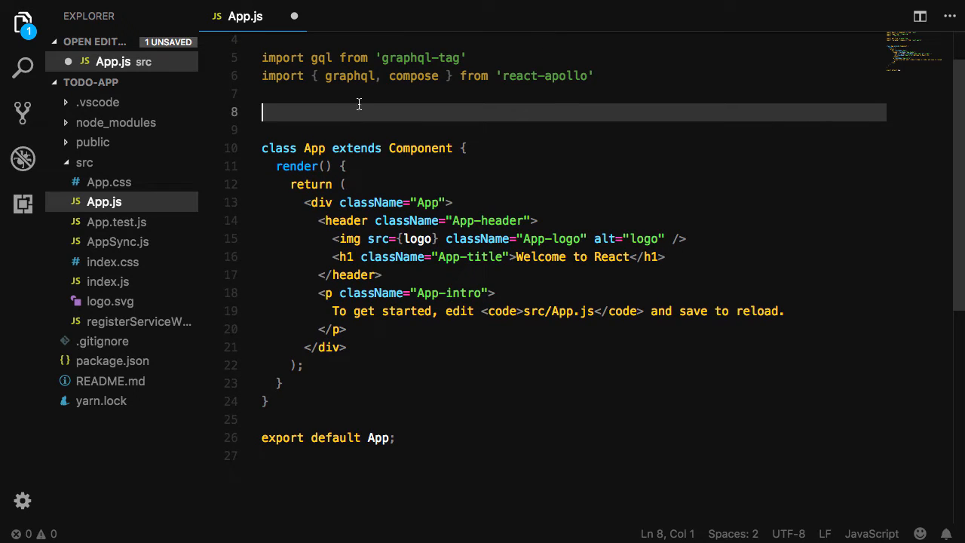
{"action": "type", "text": "const List"}
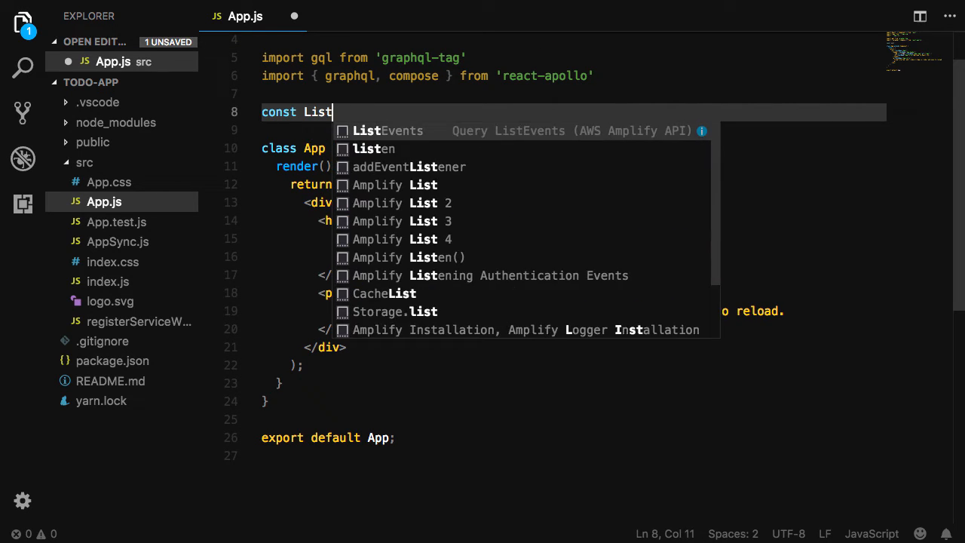
{"action": "type", "text": "Todos = gql`"}
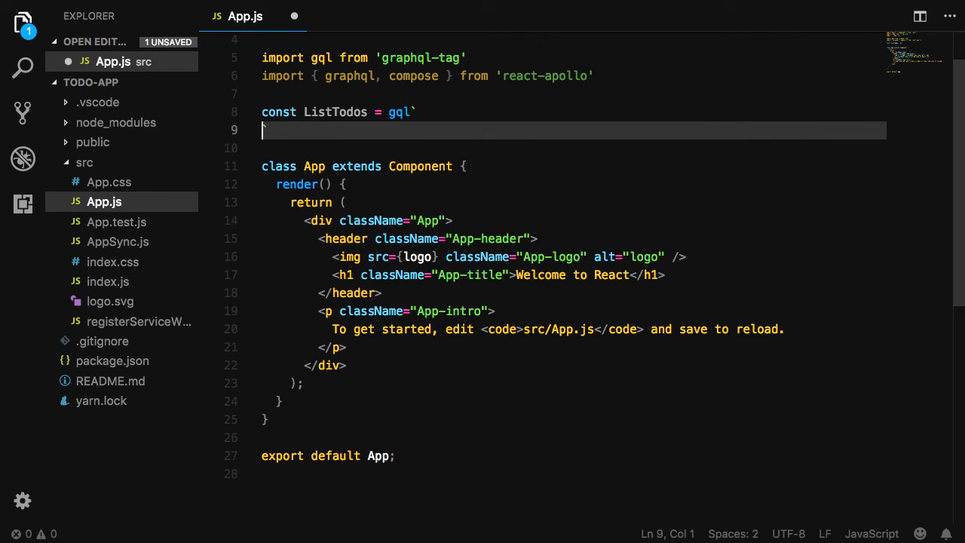
{"action": "type", "text": "query {"}
{"action": "type", "text": "id"}
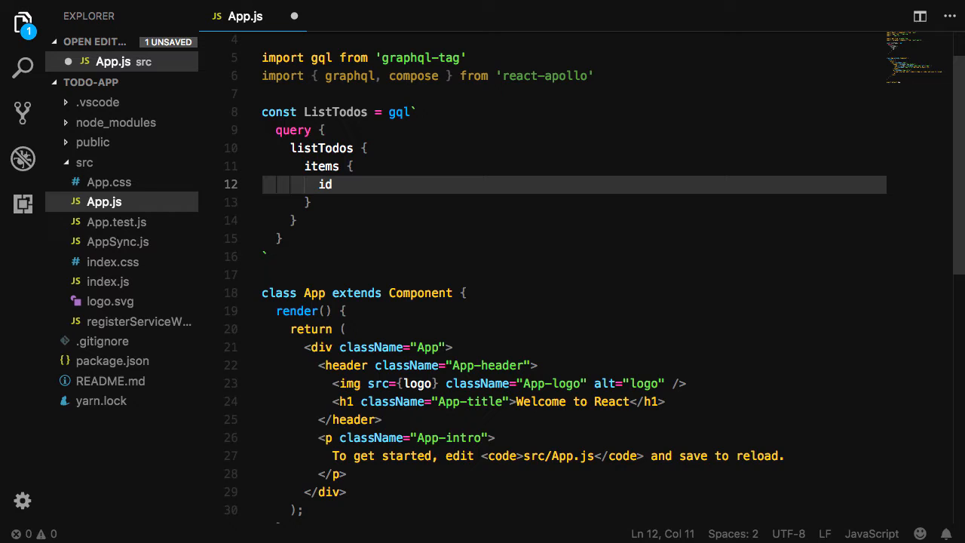
{"action": "type", "text": "title"}
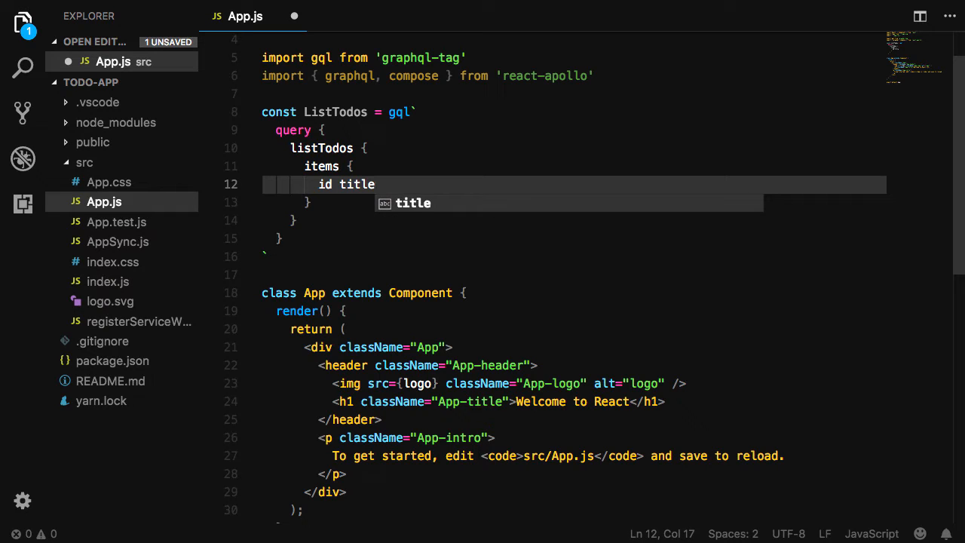
{"action": "type", "text": "completed"}
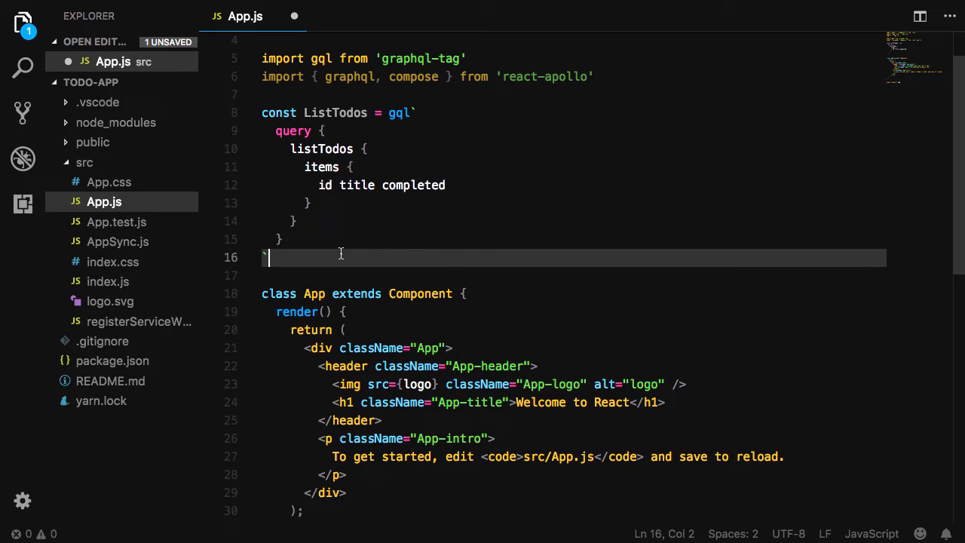
{"action": "scroll", "scroll_direction": "down", "scroll_amount": 3}
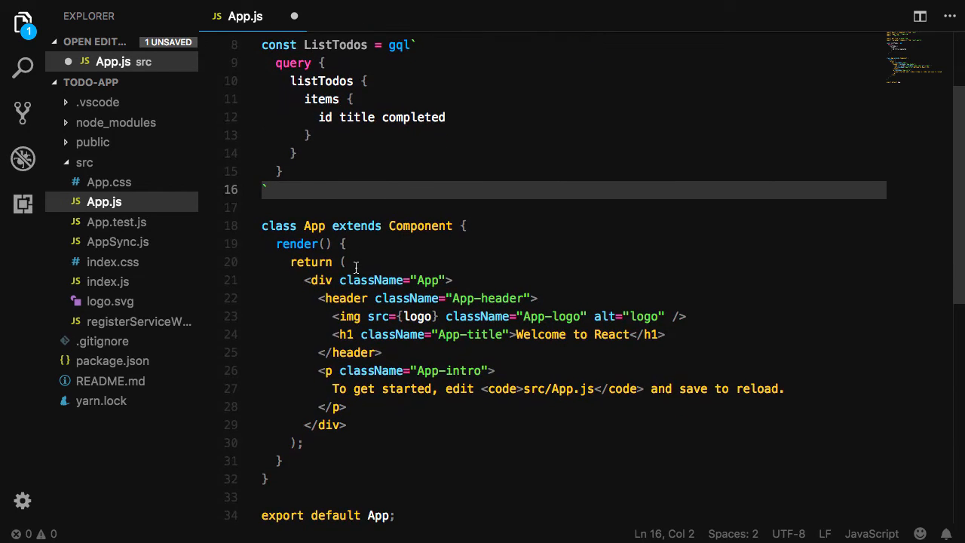
{"action": "scroll", "scroll_direction": "down", "scroll_amount": 3}
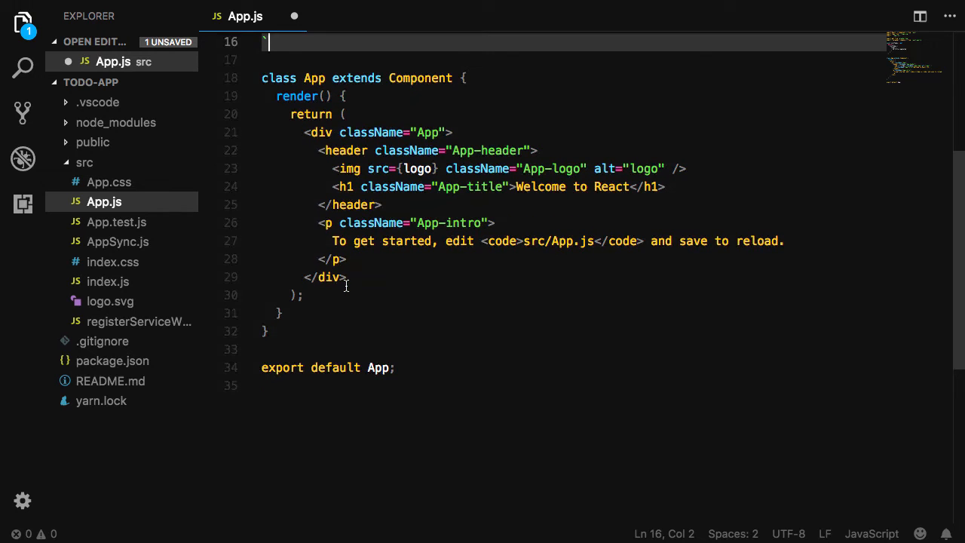
- Wrap the App export in compose(graphql(ListTodos, ...))(App)
{"action": "double_click", "coordinate": [377, 362]}
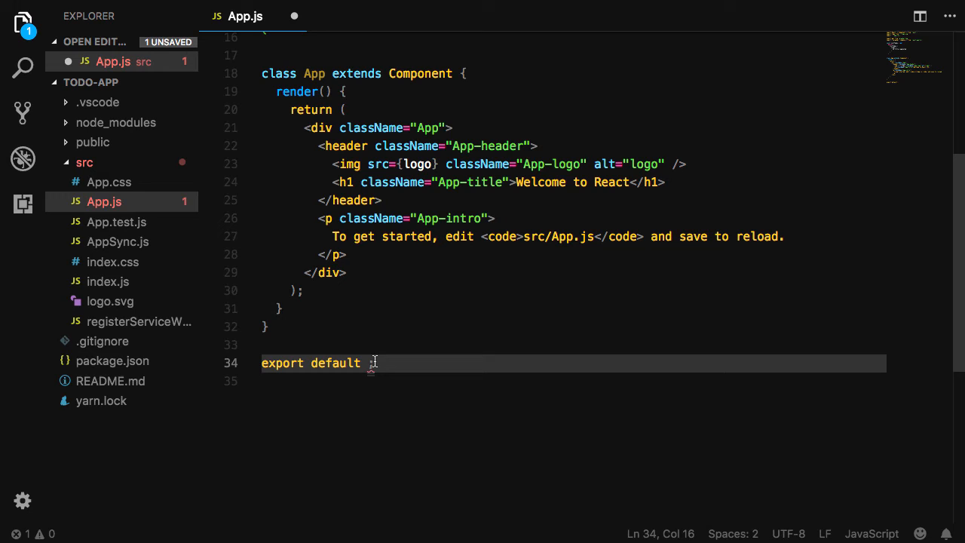
{"action": "type", "text": "compose("}
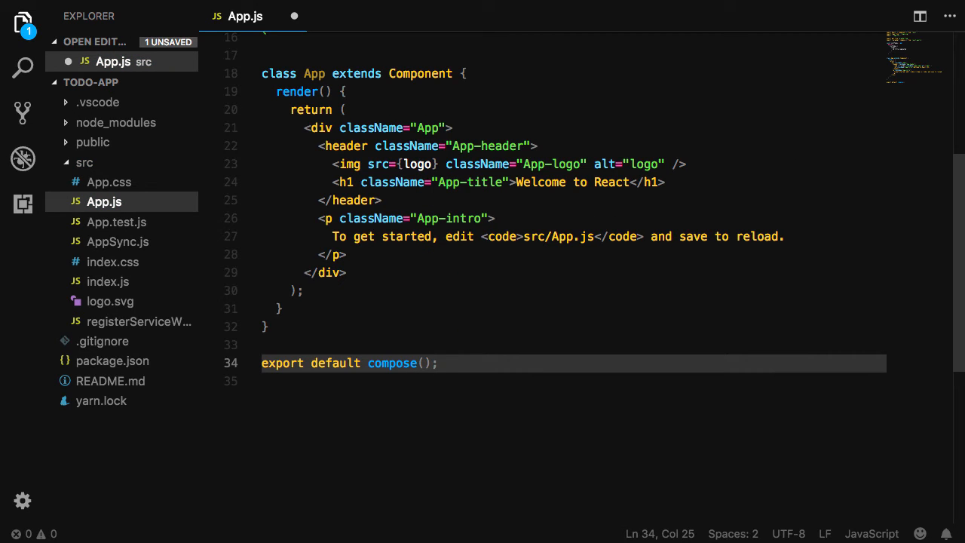
{"action": "type", "text": "(App"}
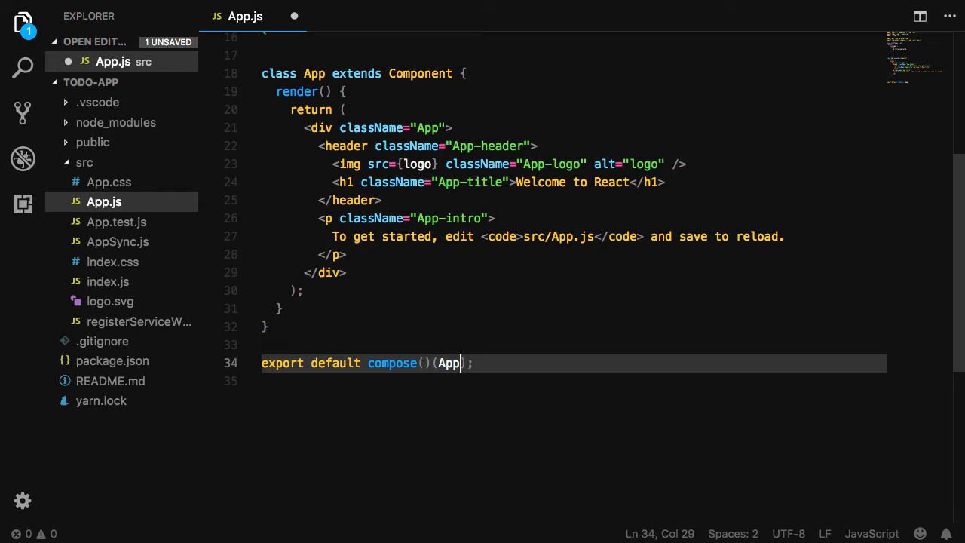
{"action": "key", "text": "Enter"}
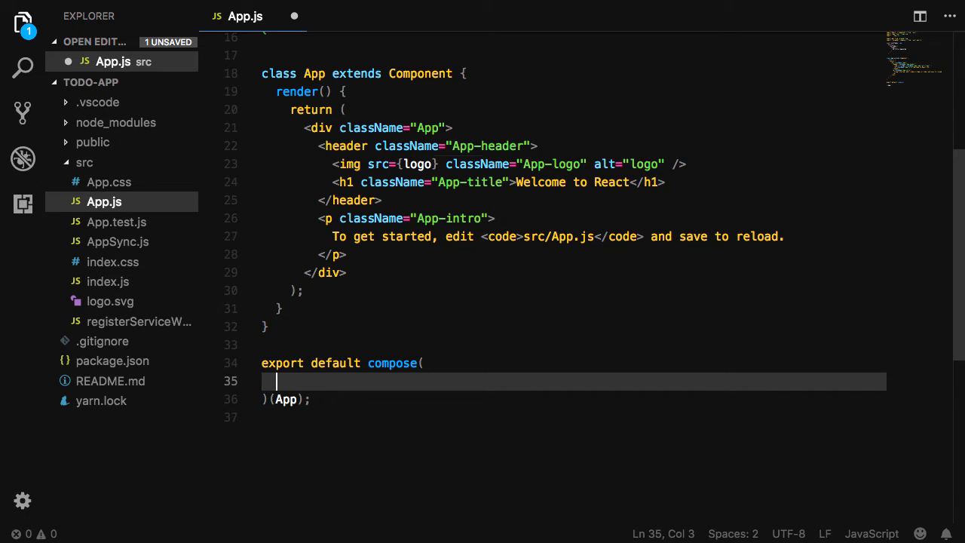
{"action": "type", "text": "graphql()"}
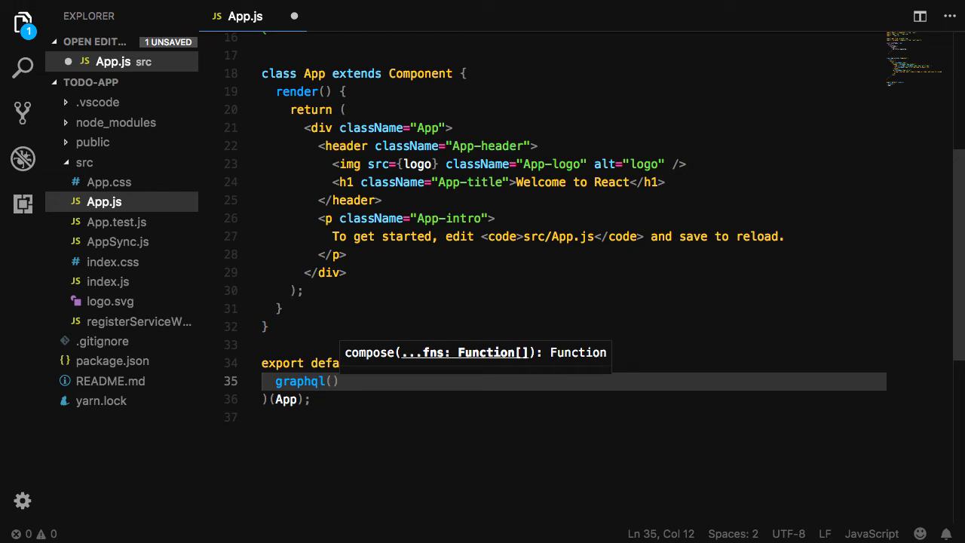
{"action": "type", "text": "i"}
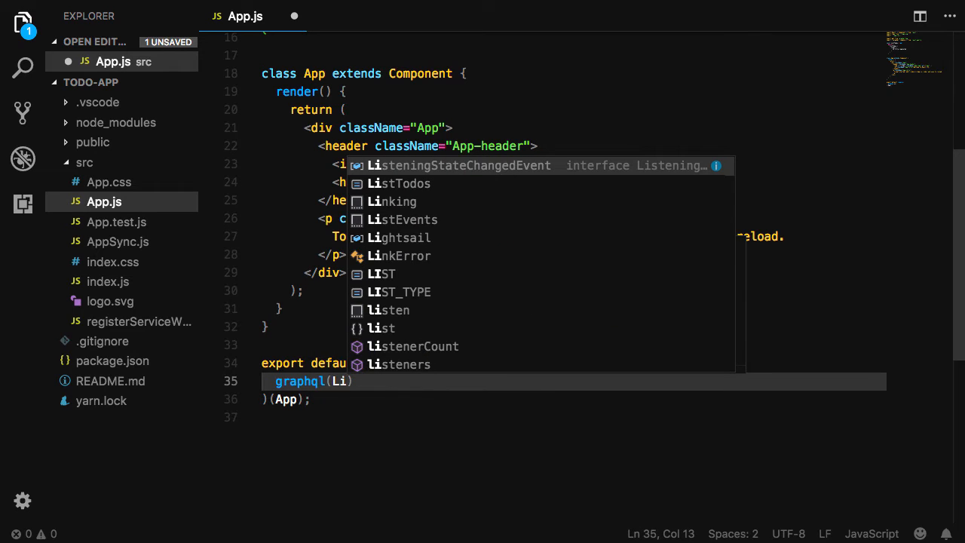
{"action": "type", "text": "stTodos, {"}
{"action": "type", "text": "f"}
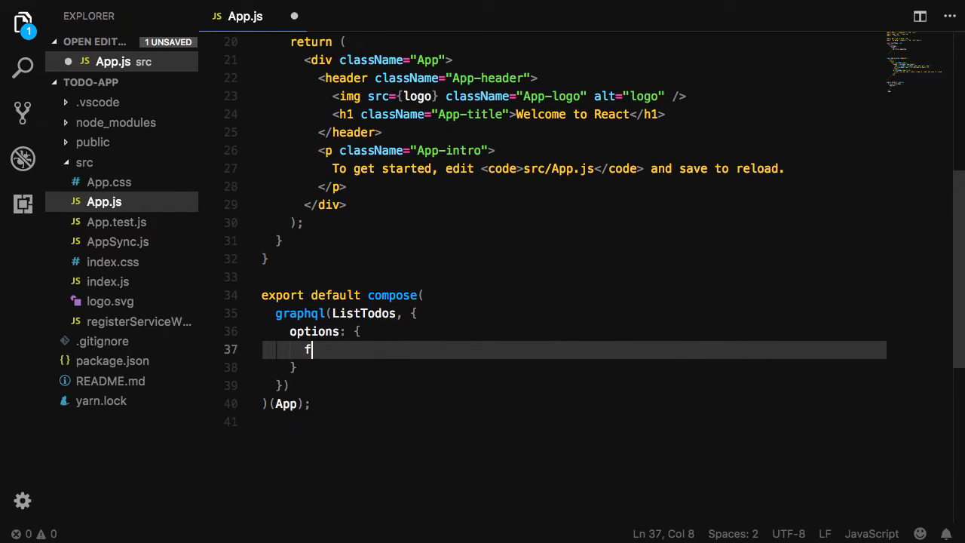
- Set the query options fetchPolicy to 'cache-and-network' and start a props mapper
{"action": "type", "text": "etchPolicy:"}
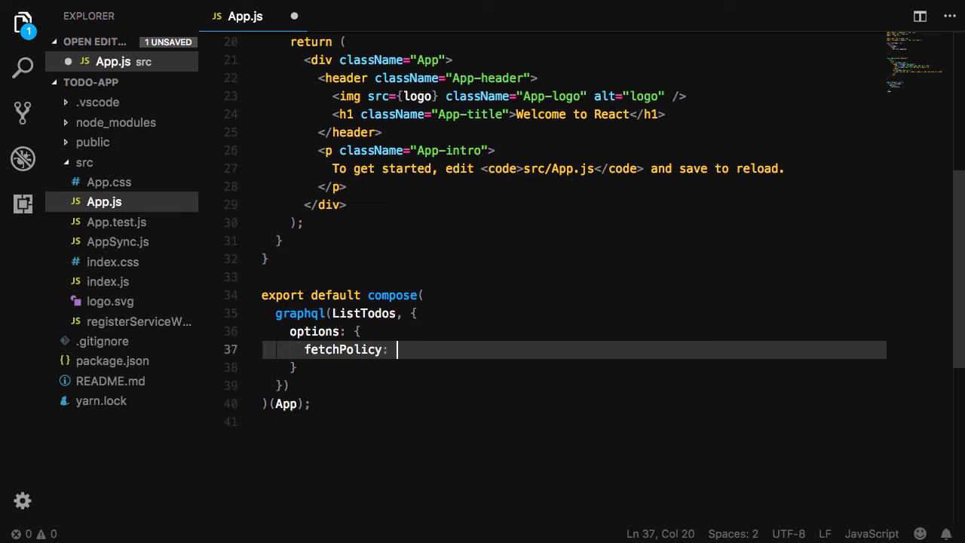
{"action": "type", "text": "'cache-and-network'"}
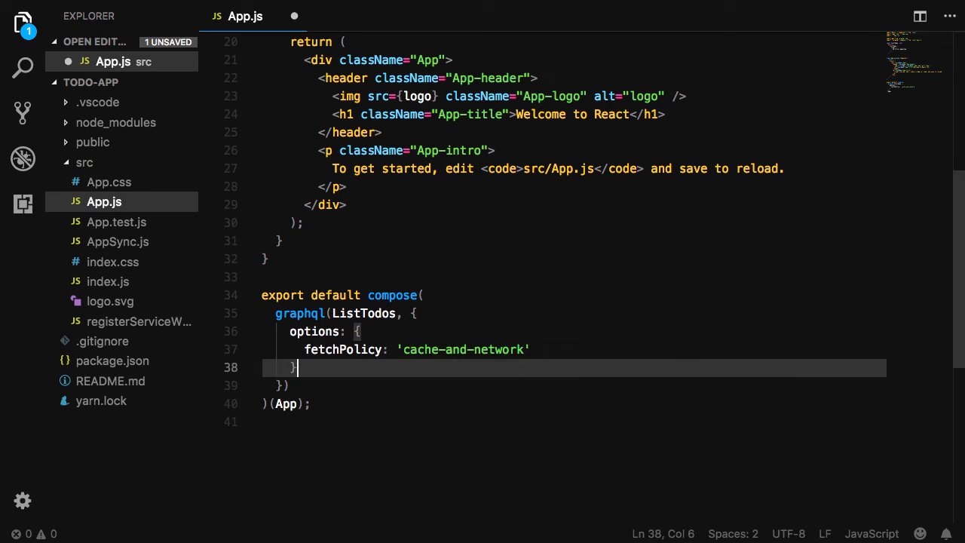
{"action": "type", "text": "props:"}
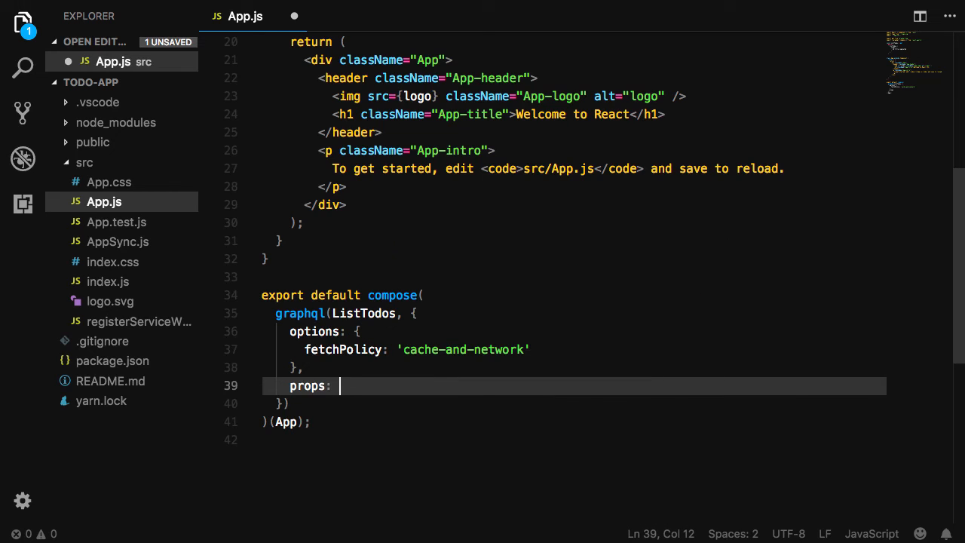
{"action": "type", "text": "props =>"}
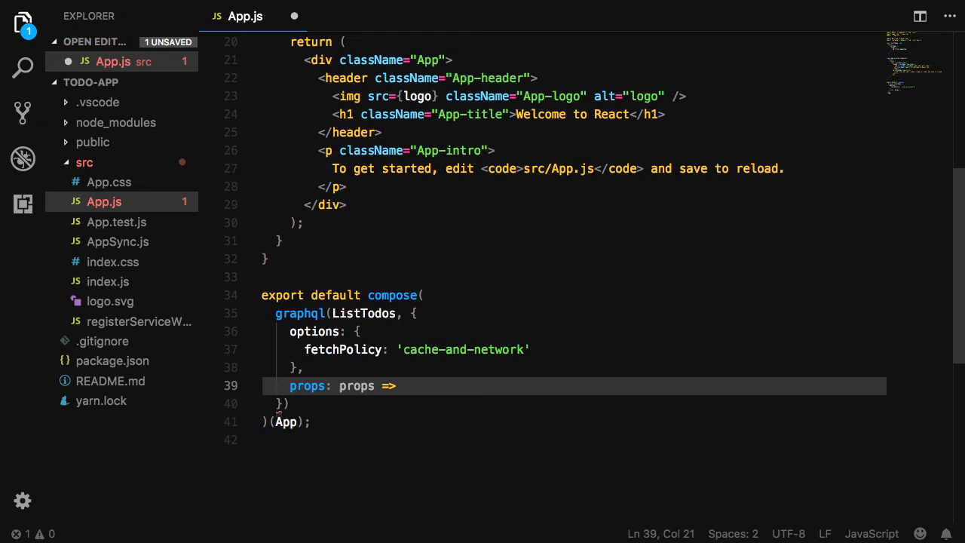
{"action": "type", "text": "({"}
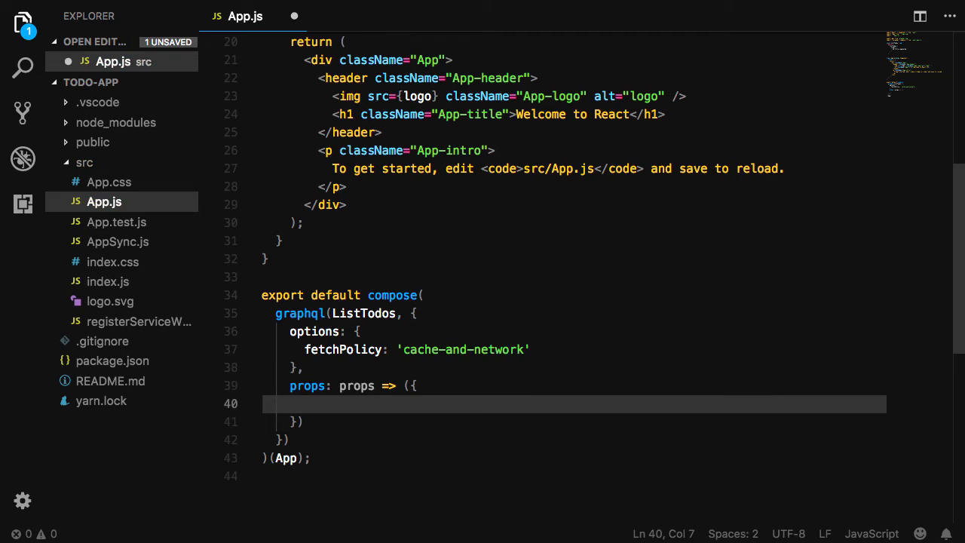
- Map a todos prop from props.data.listTodos.items, defaulting to an empty array
{"action": "type", "text": "todos"}
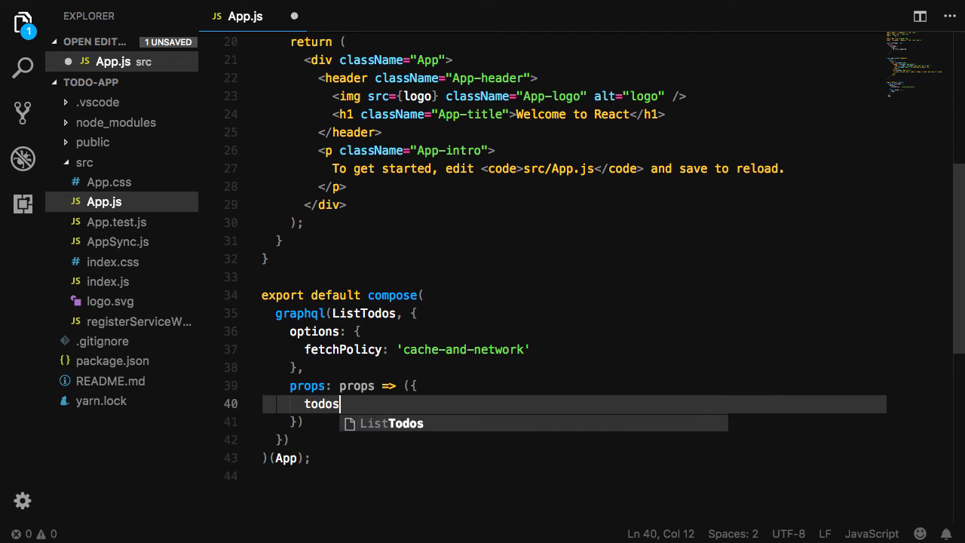
{"action": "type", "text": ": props.data.listTodos ? props.d"}
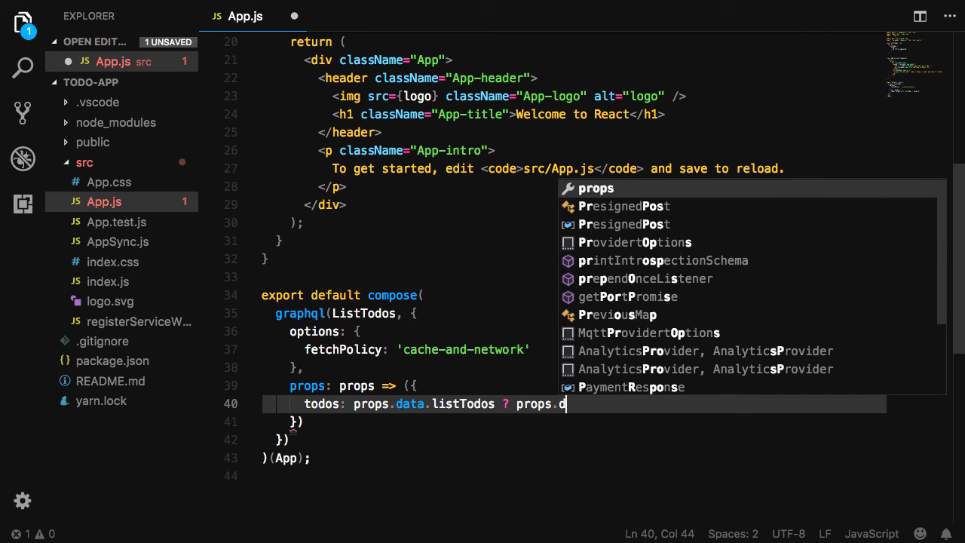
{"action": "type", "text": "ata.listTodo"}
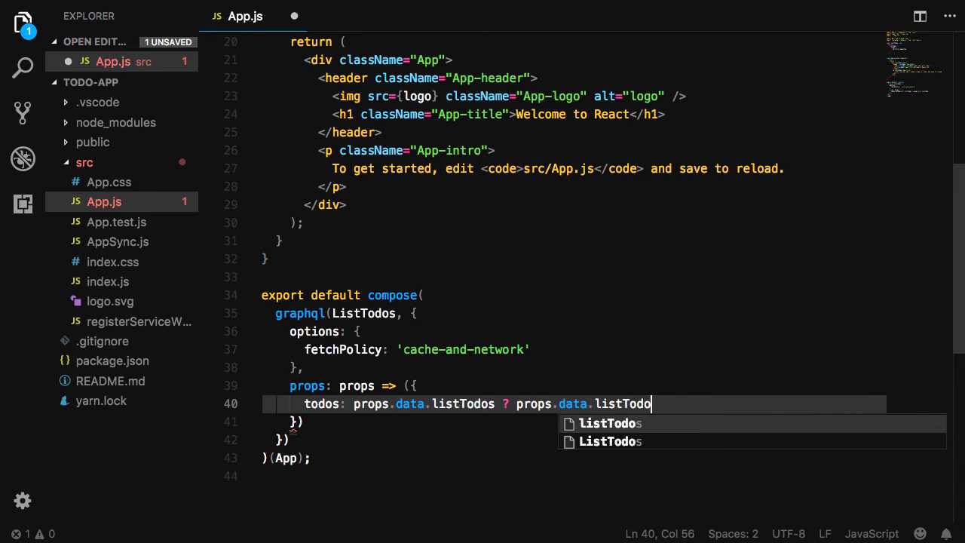
{"action": "type", "text": ".items"}
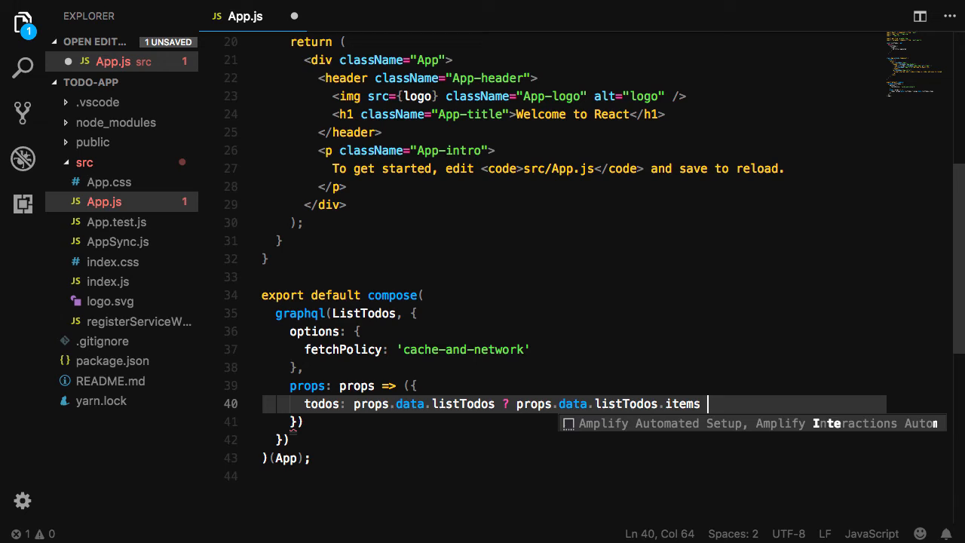
{"action": "type", "text": ": []"}
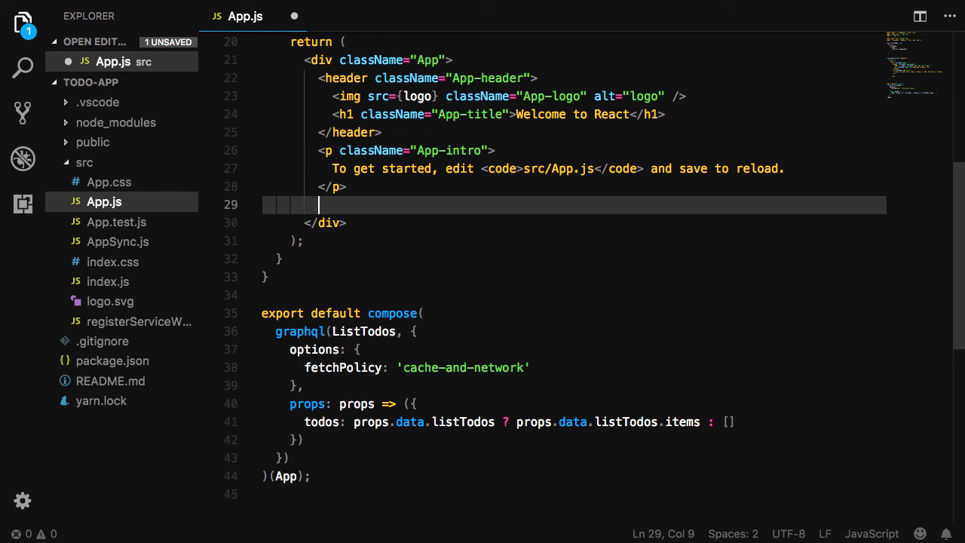
- In the JSX, map over this.props.todos with (item, i) arguments
{"action": "type", "text": "{"}
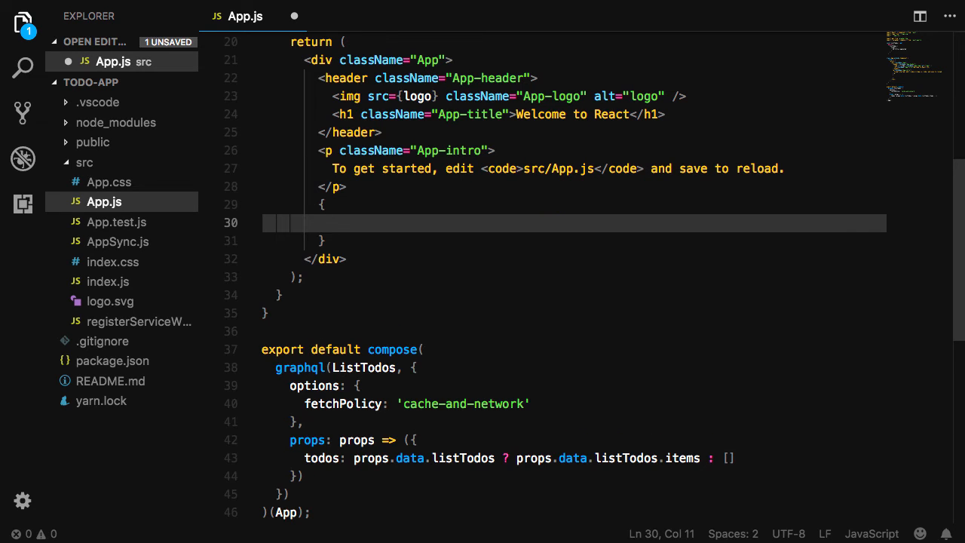
{"action": "type", "text": "this.props."}
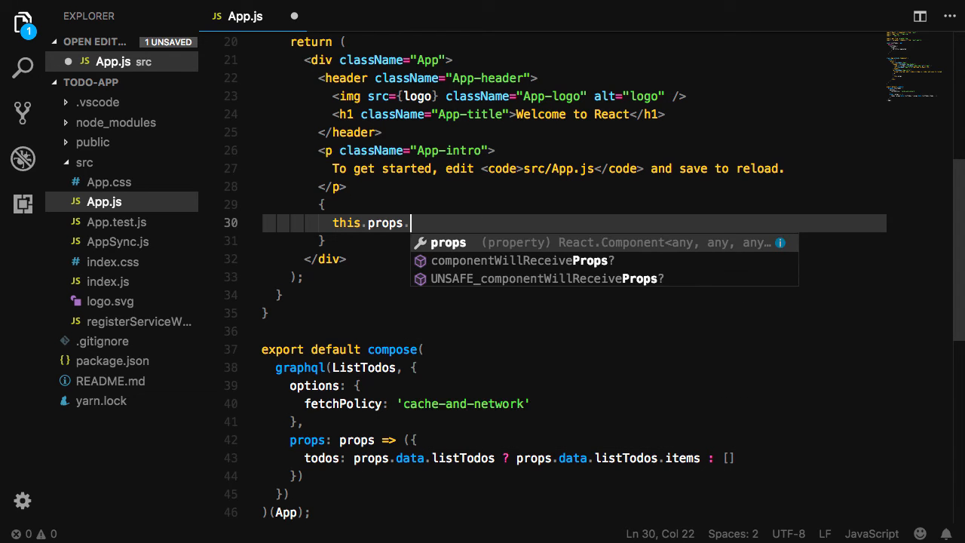
{"action": "type", "text": "todos."}
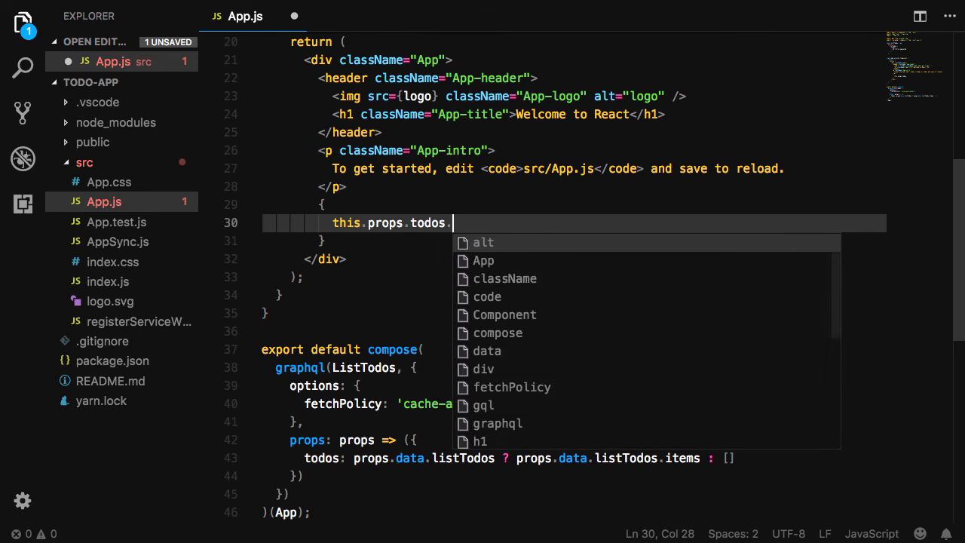
{"action": "type", "text": "map((item,"}
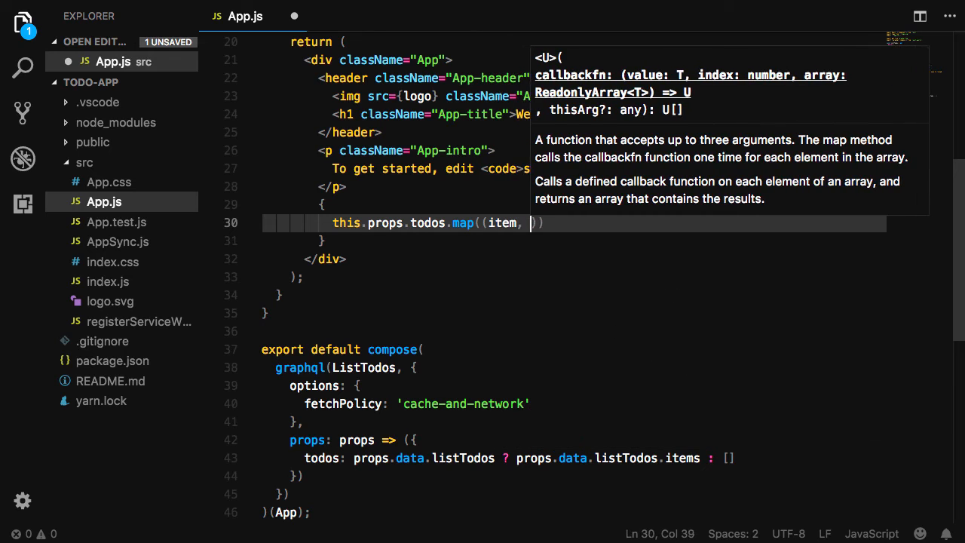
{"action": "type", "text": "i) => ("}
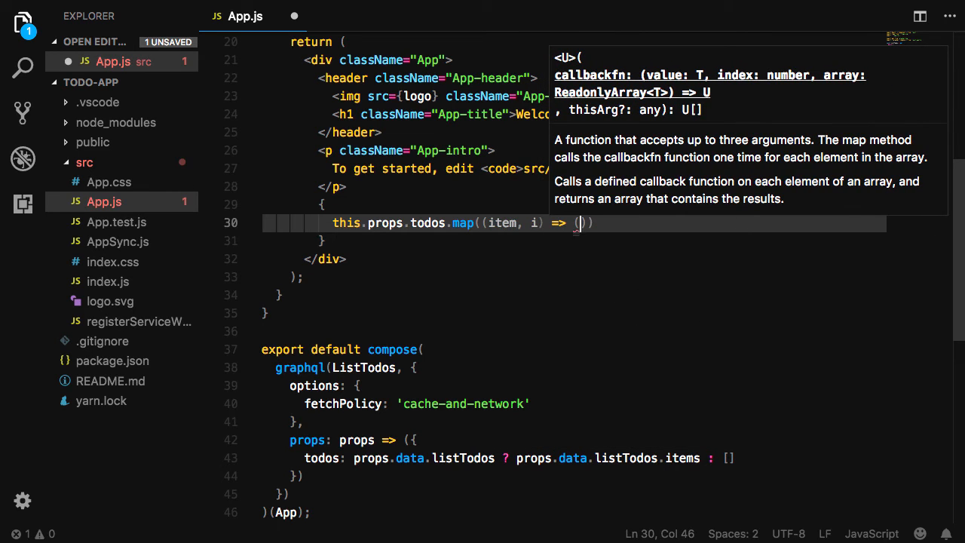
- Render each todo as a <p> paragraph showing item.title
{"action": "type", "text": "<p key={i}></p>"}
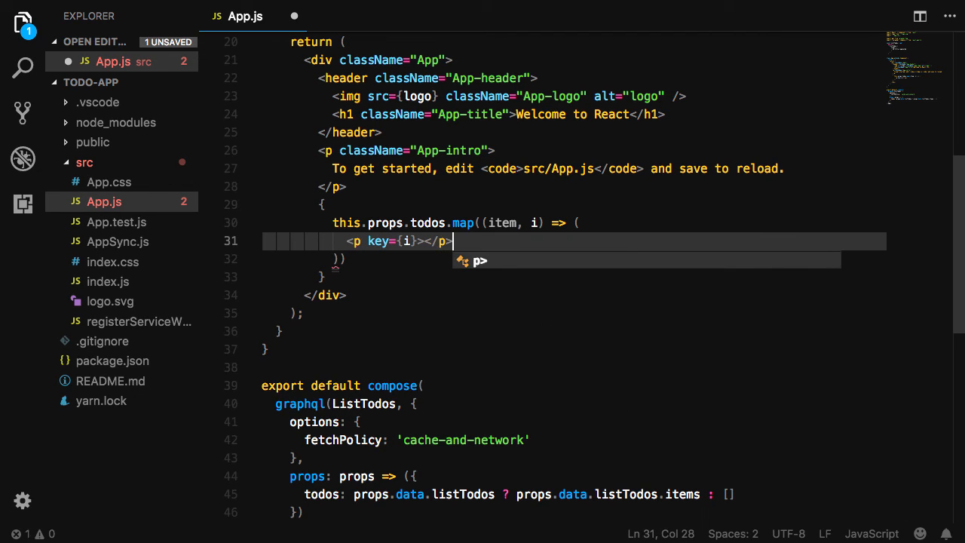
{"action": "key", "text": "Escape"}
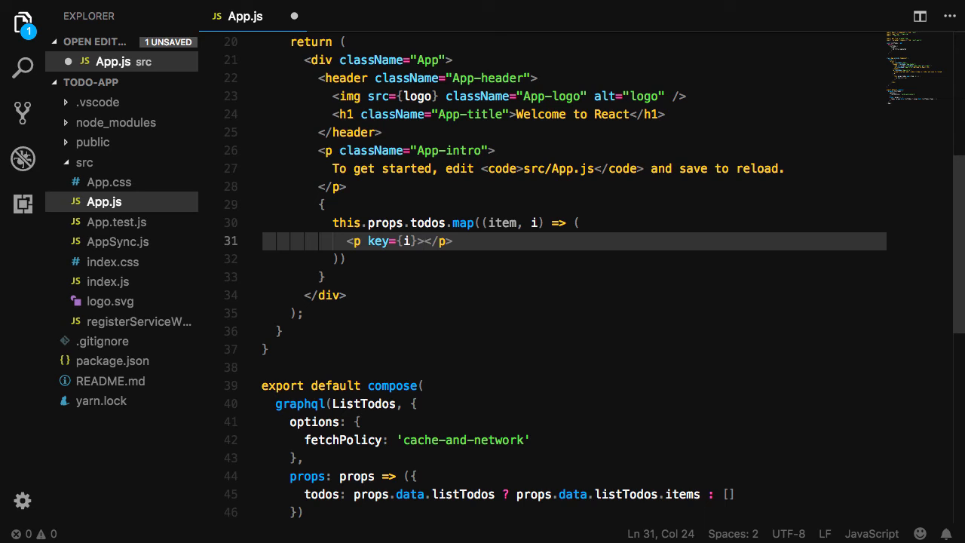
{"action": "type", "text": "{  }"}
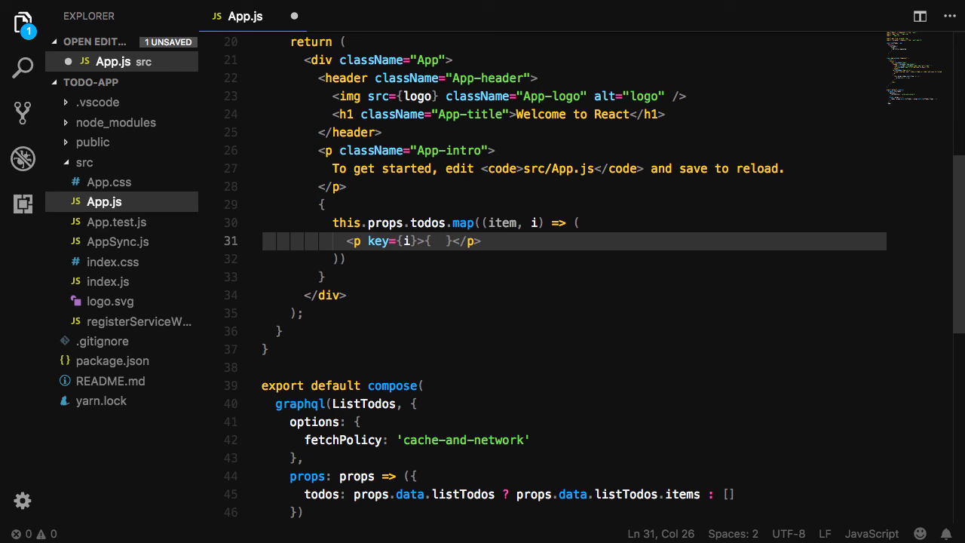
{"action": "type", "text": "item.title"}
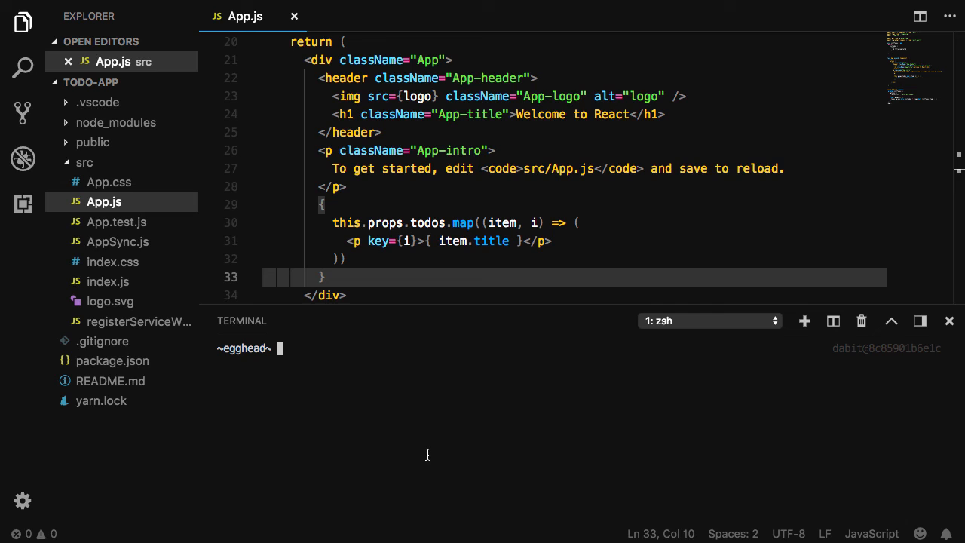
- Start the dev server with npm start to view the todo list in the browser
{"action": "type", "text": "npm start"}
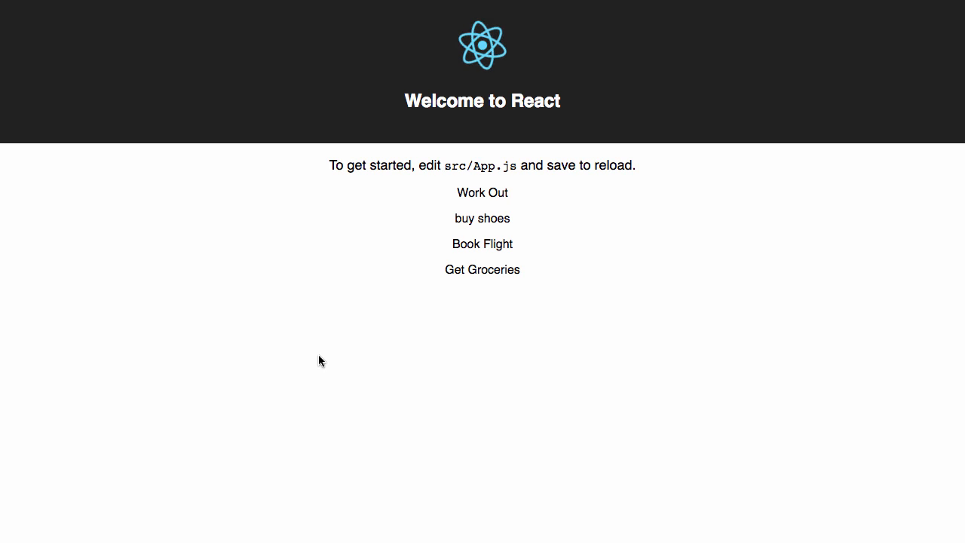
{"action": "mouse_move", "coordinate": [435, 368]}
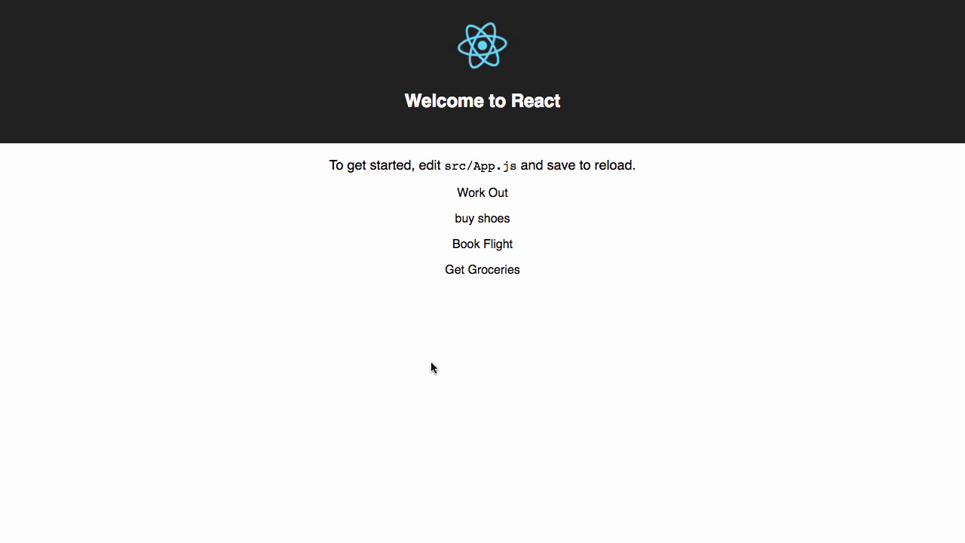